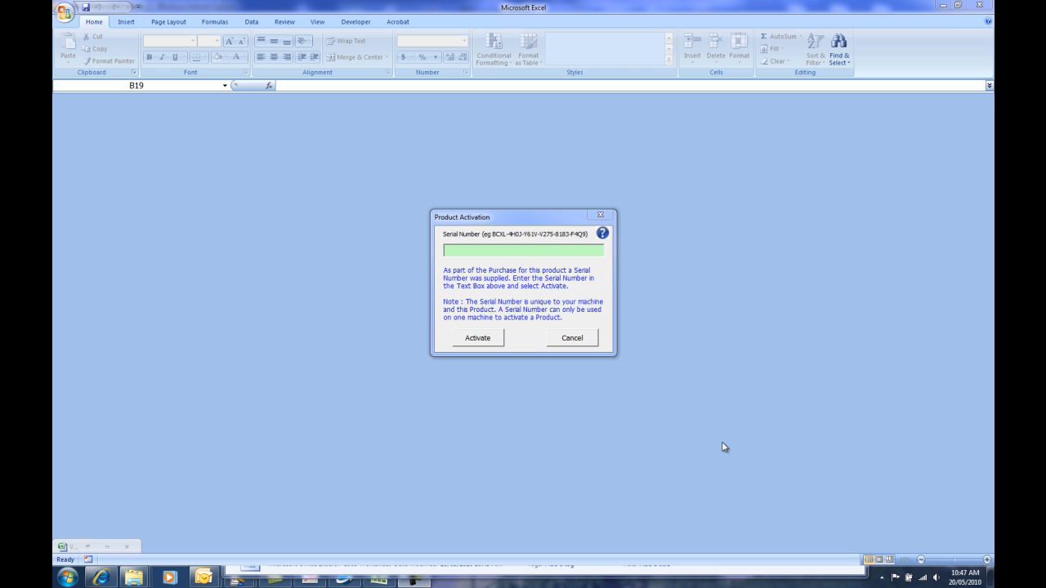
pyautogui.moveTo(706, 361)
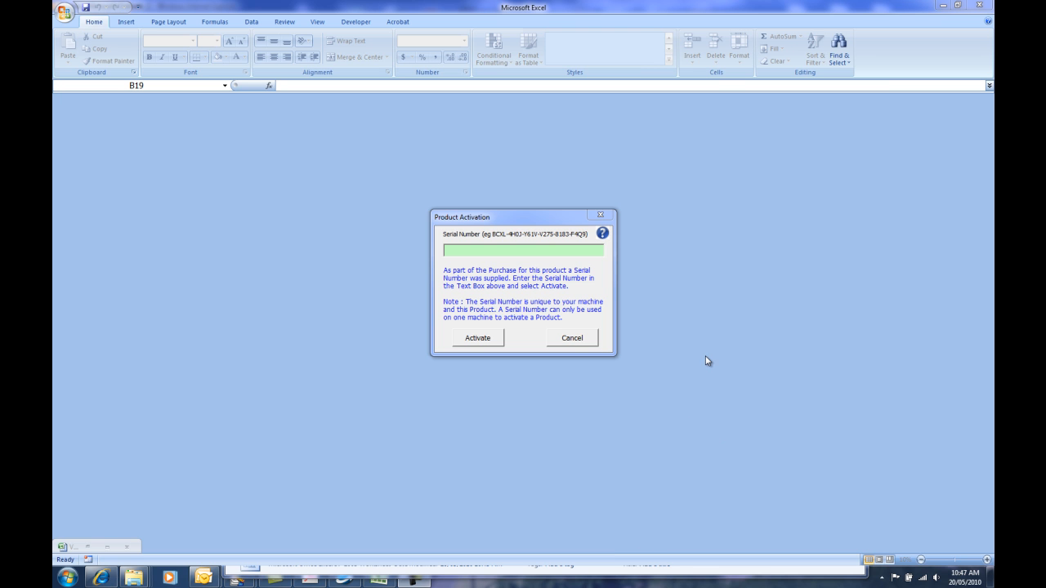
pyautogui.moveTo(677, 357)
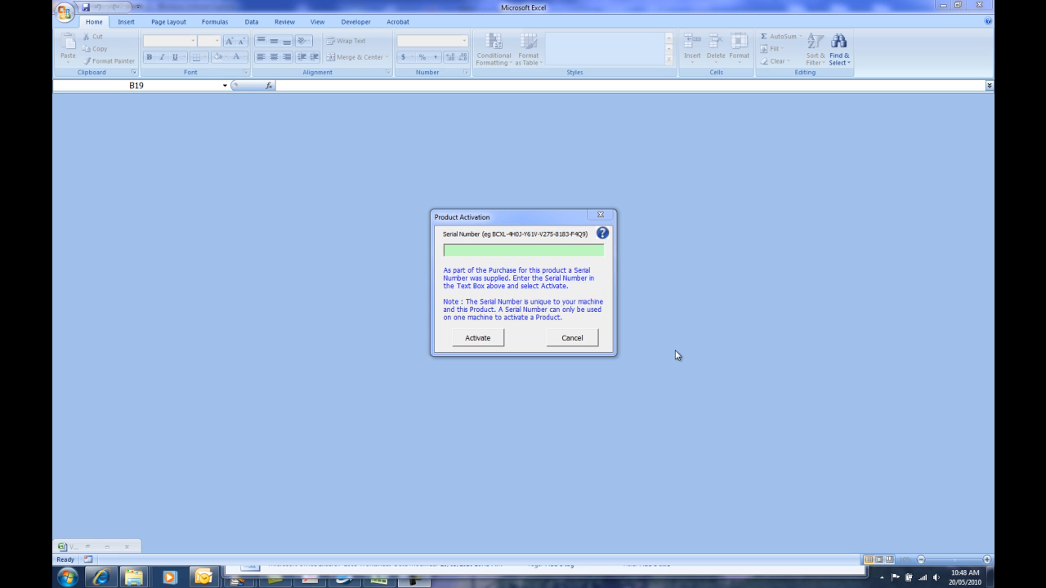
pyautogui.moveTo(667, 353)
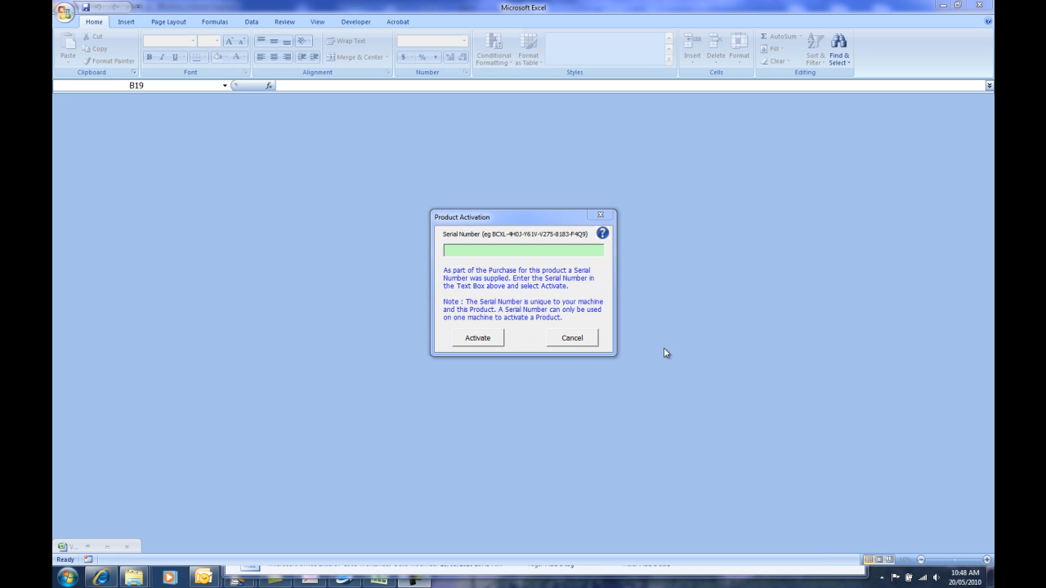
pyautogui.moveTo(713, 310)
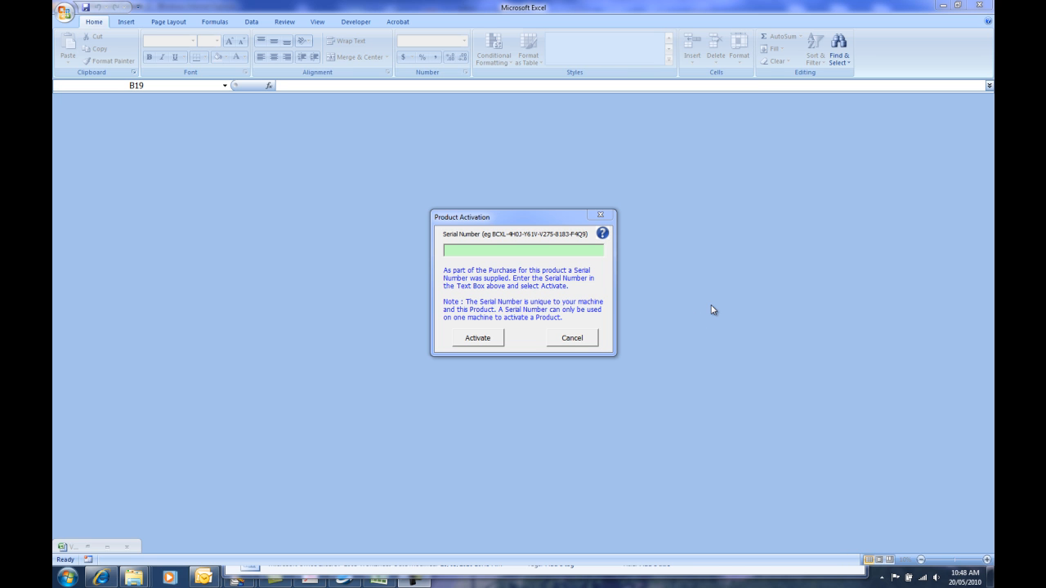
pyautogui.moveTo(745, 300)
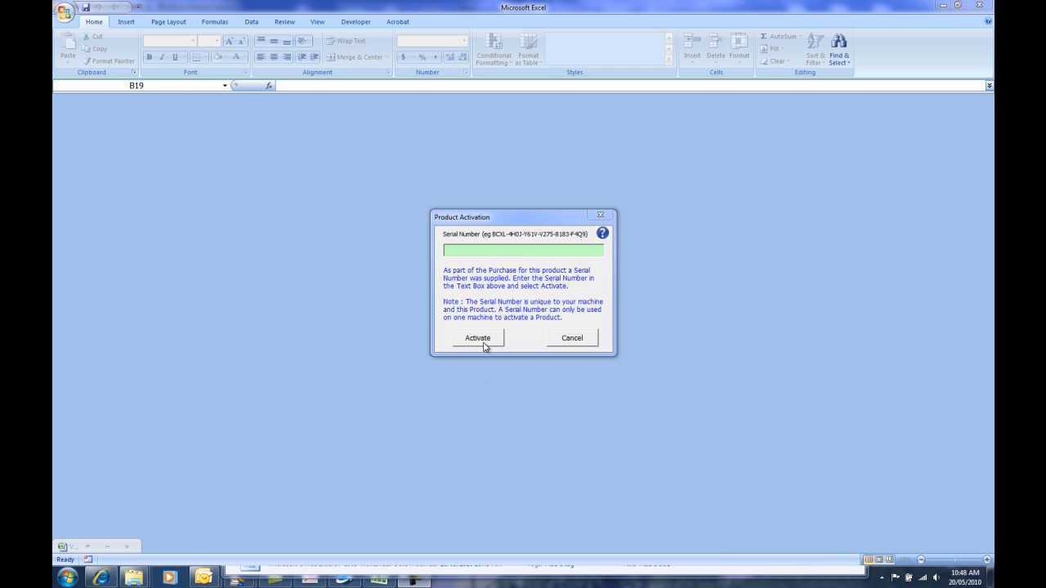
pyautogui.moveTo(484, 317)
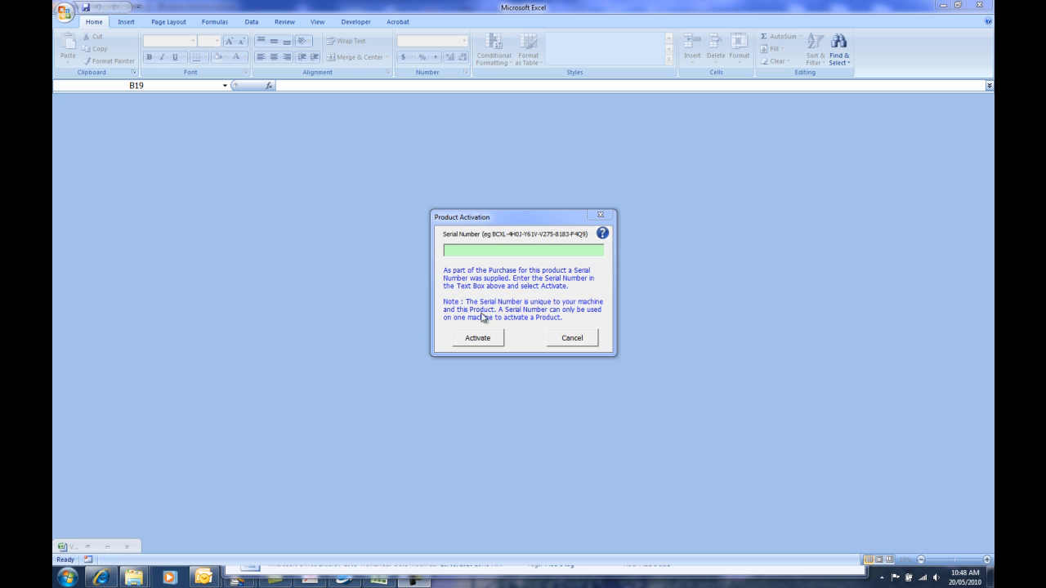
pyautogui.moveTo(476, 301)
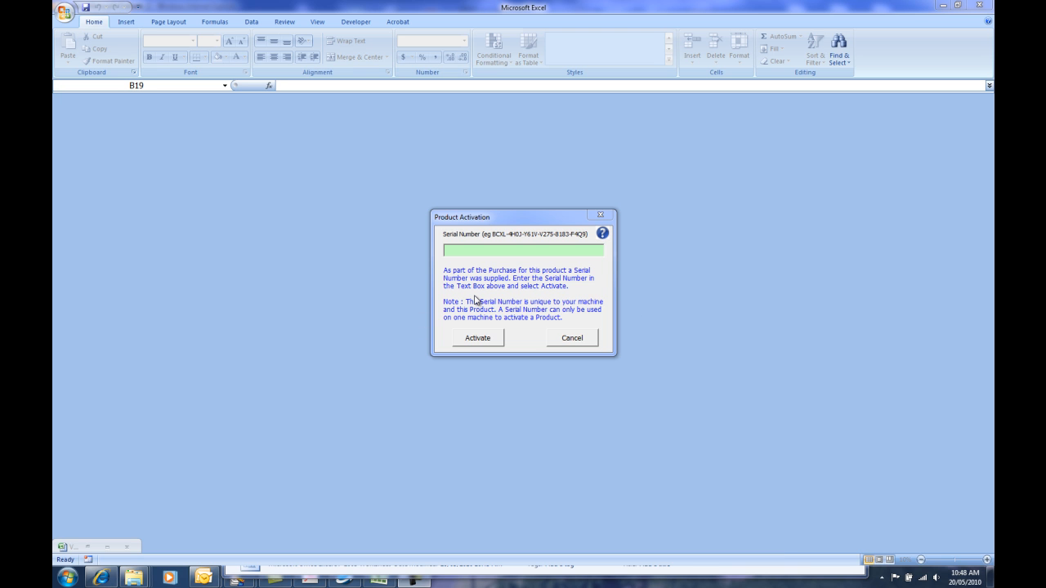
pyautogui.moveTo(500, 307)
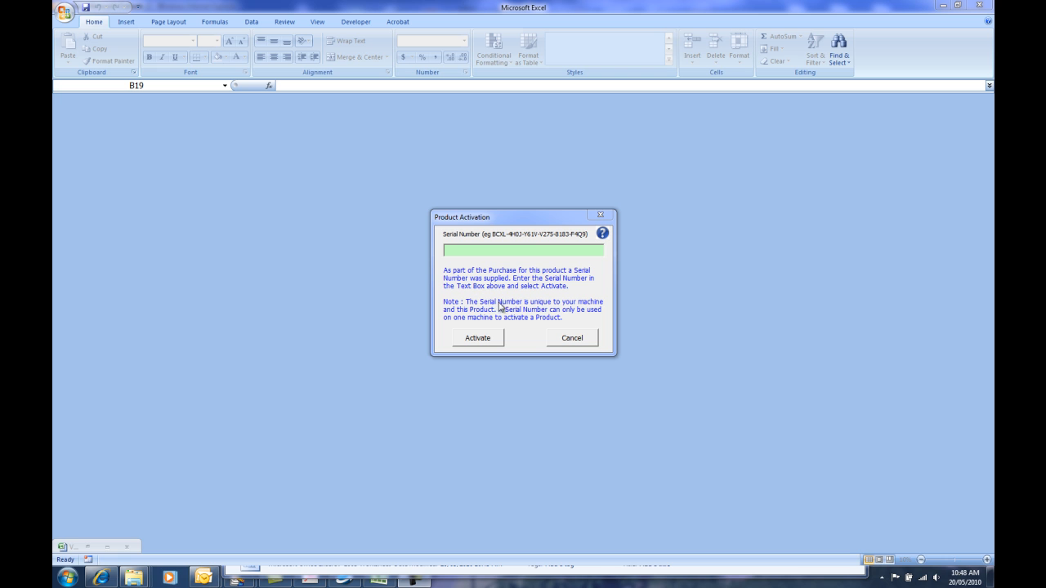
pyautogui.moveTo(591, 290)
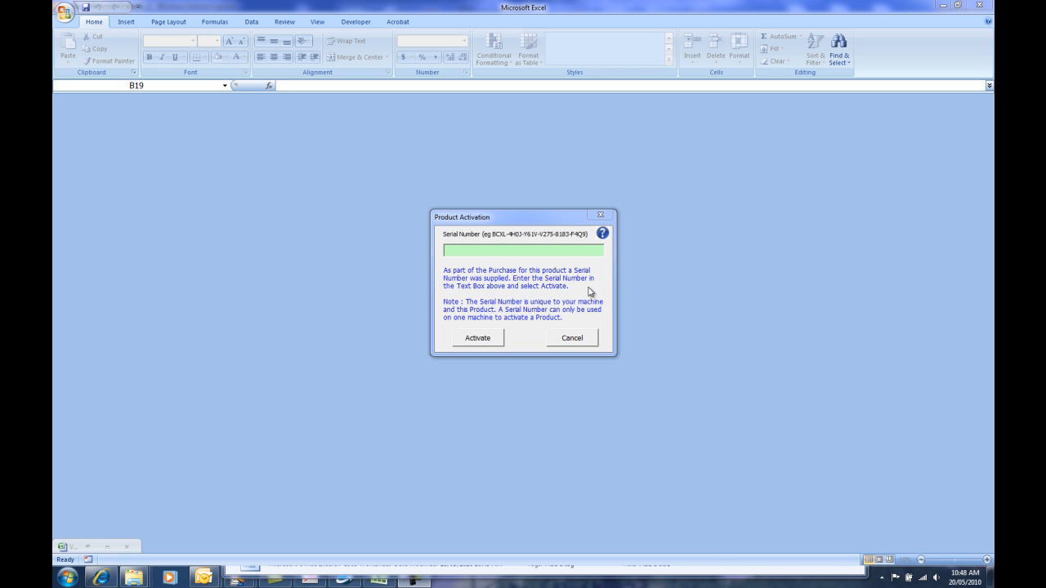
pyautogui.moveTo(585, 304)
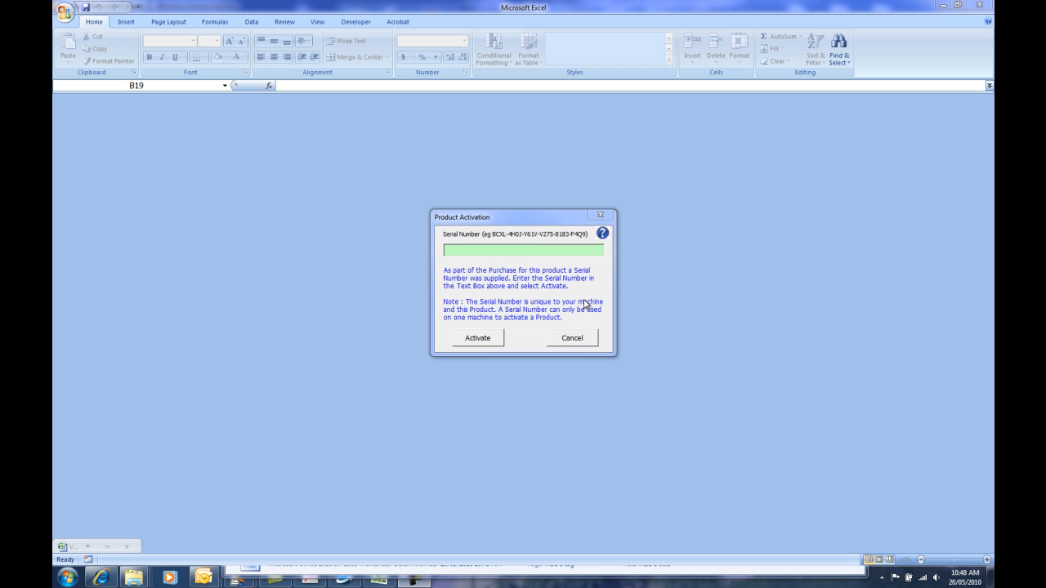
pyautogui.moveTo(561, 305)
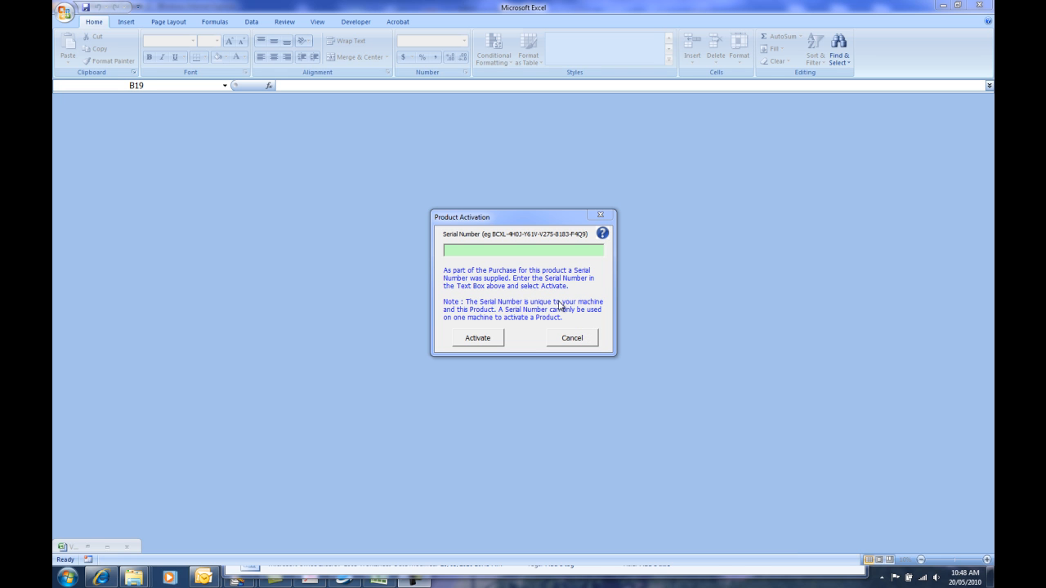
pyautogui.moveTo(561, 307)
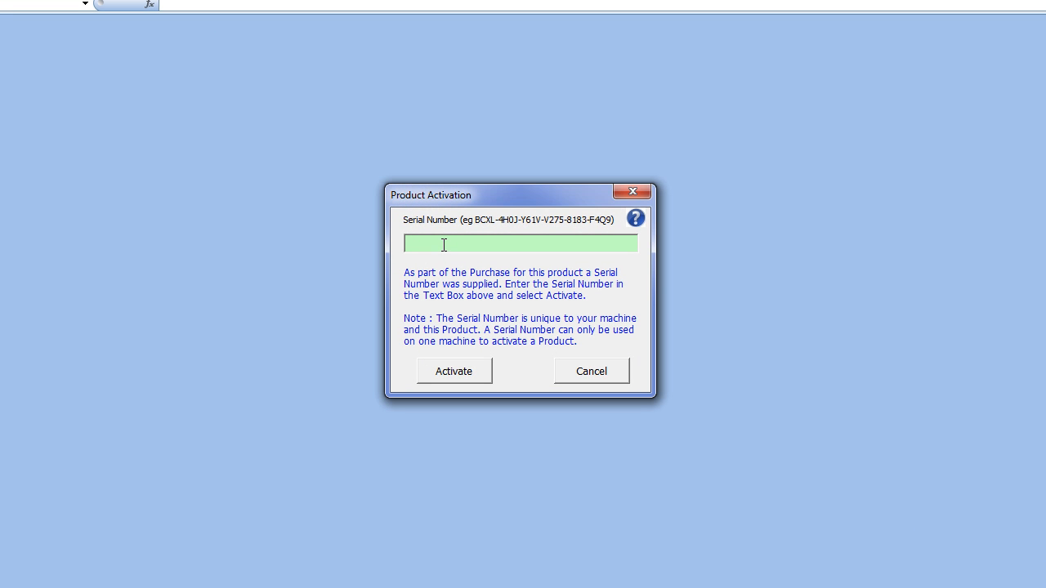
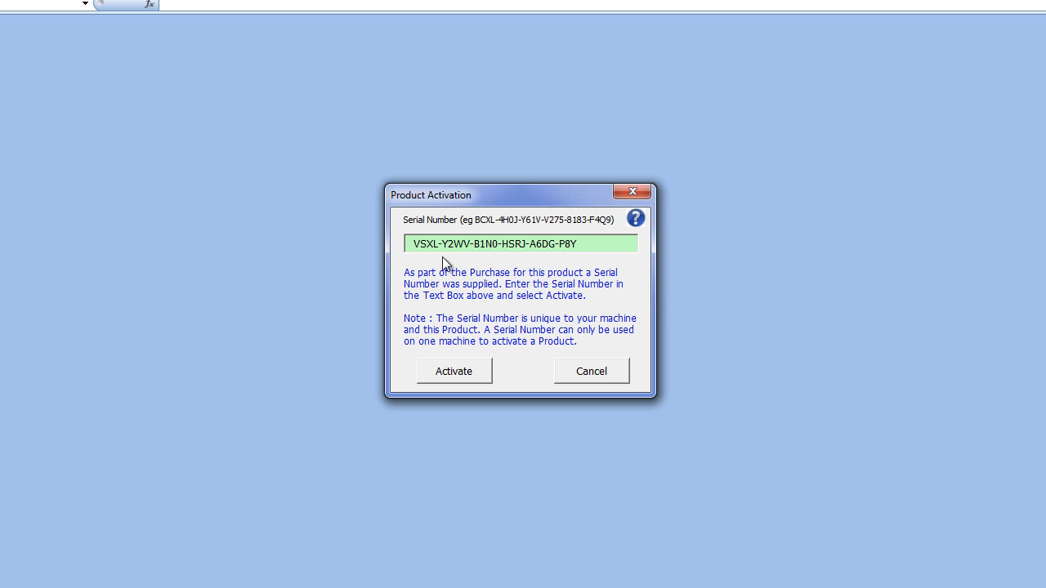
pyautogui.moveTo(466, 373)
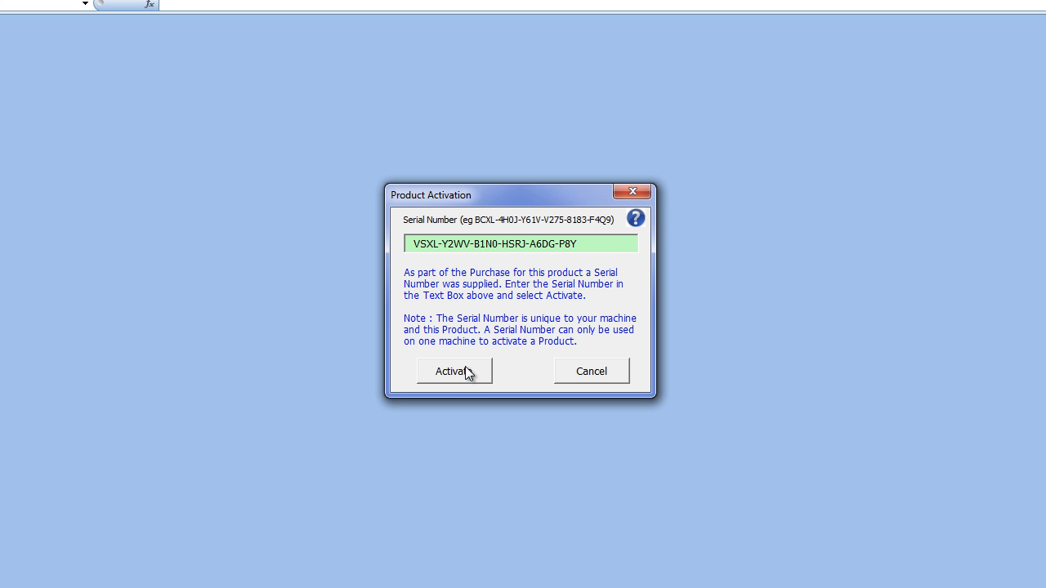
pyautogui.click(455, 371)
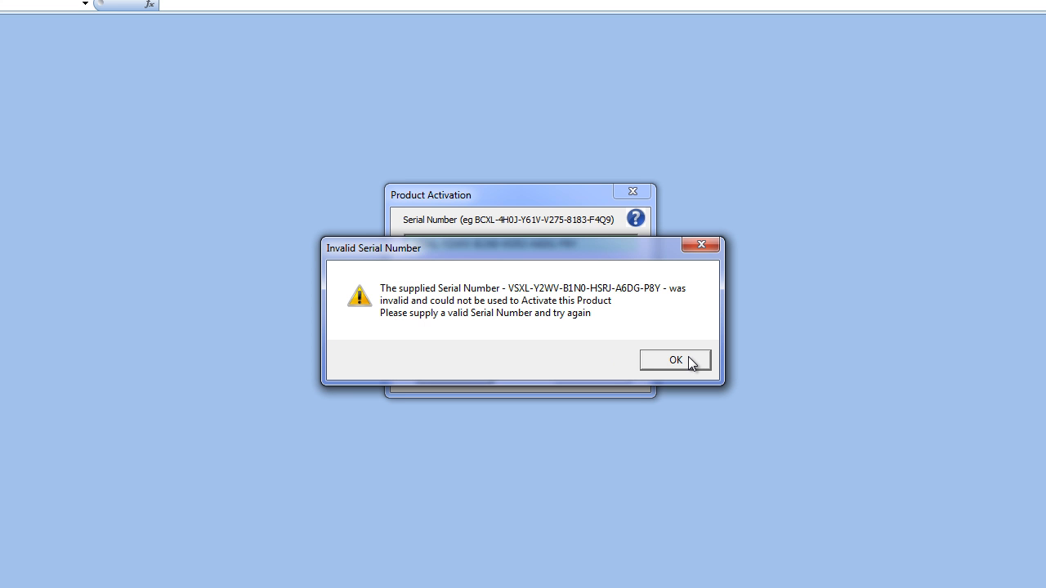
pyautogui.click(675, 361)
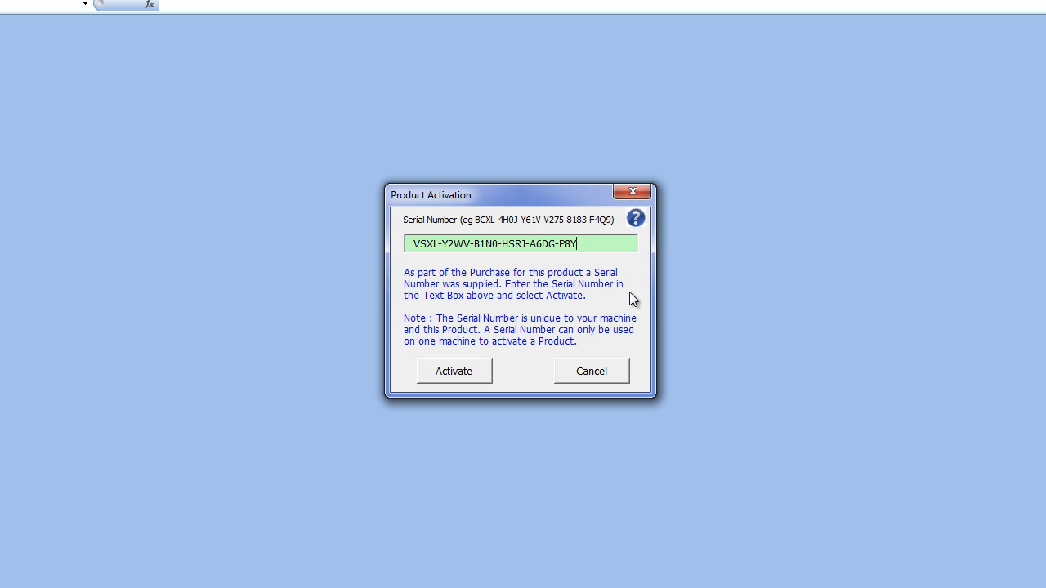
# Complete the serial with the final '9', activate successfully and continue to the VBA Scrambler workbook
pyautogui.write('9')
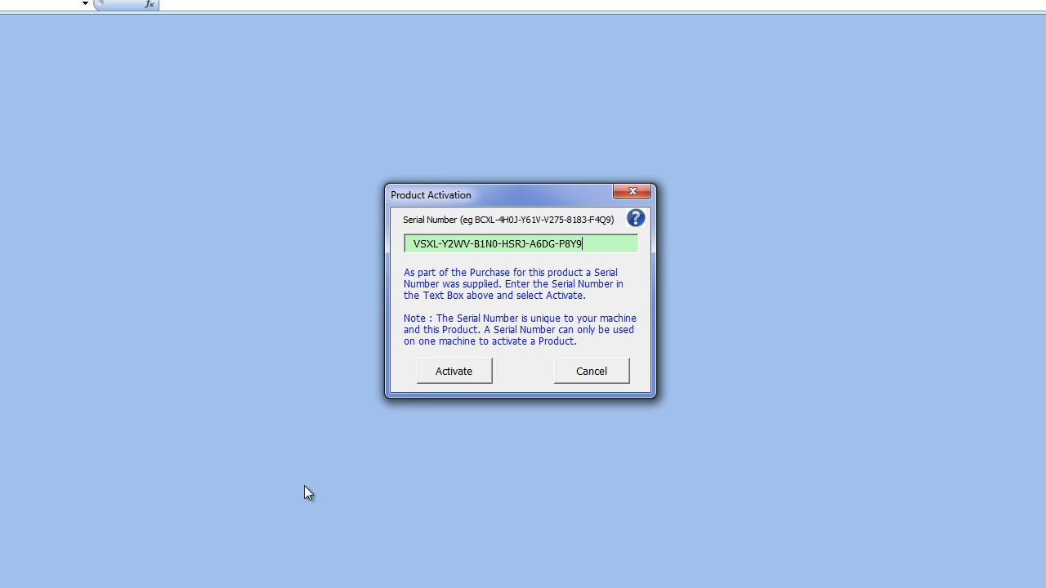
pyautogui.click(455, 371)
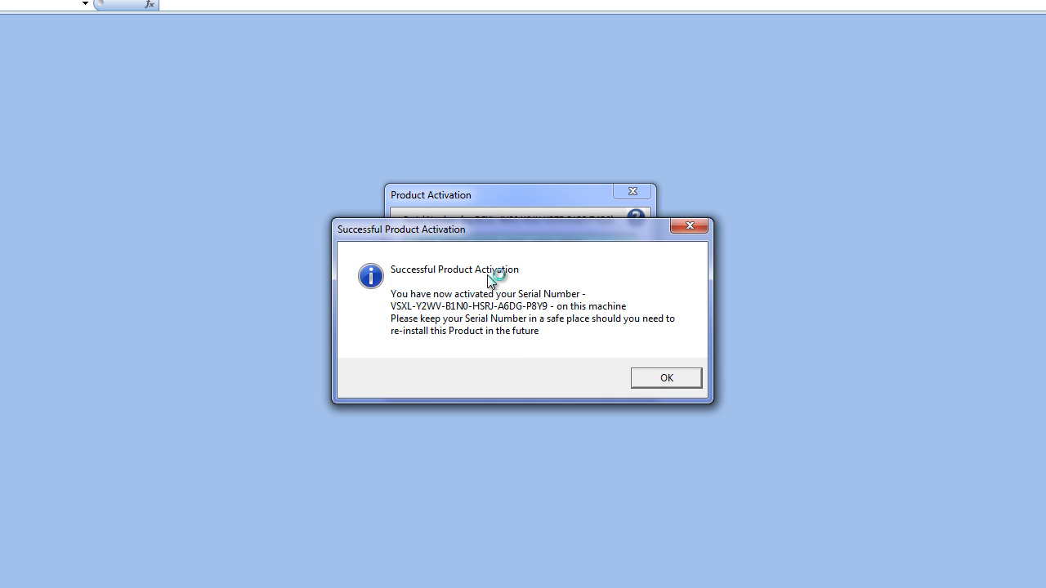
pyautogui.moveTo(466, 308)
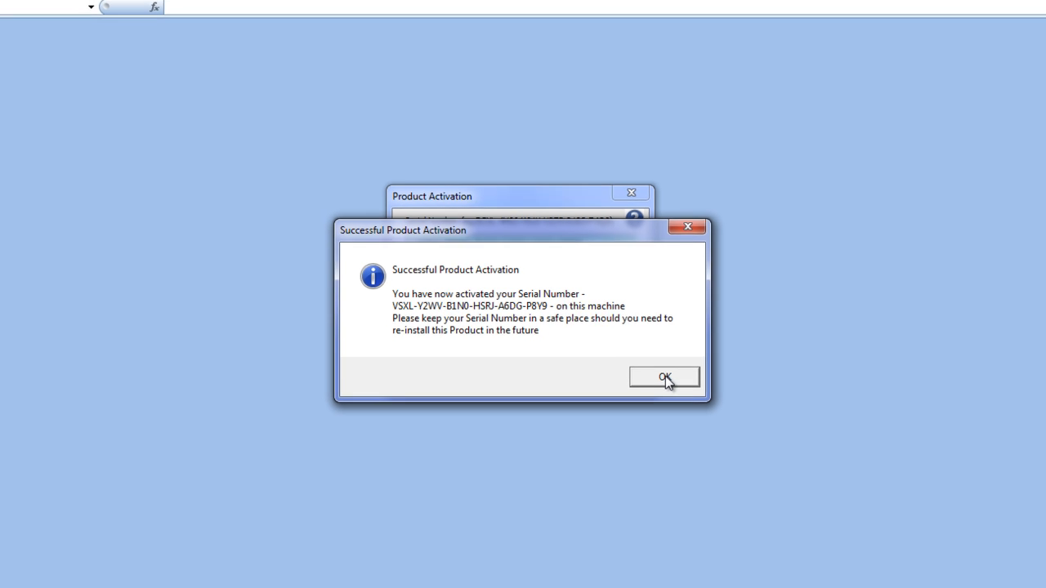
pyautogui.click(663, 376)
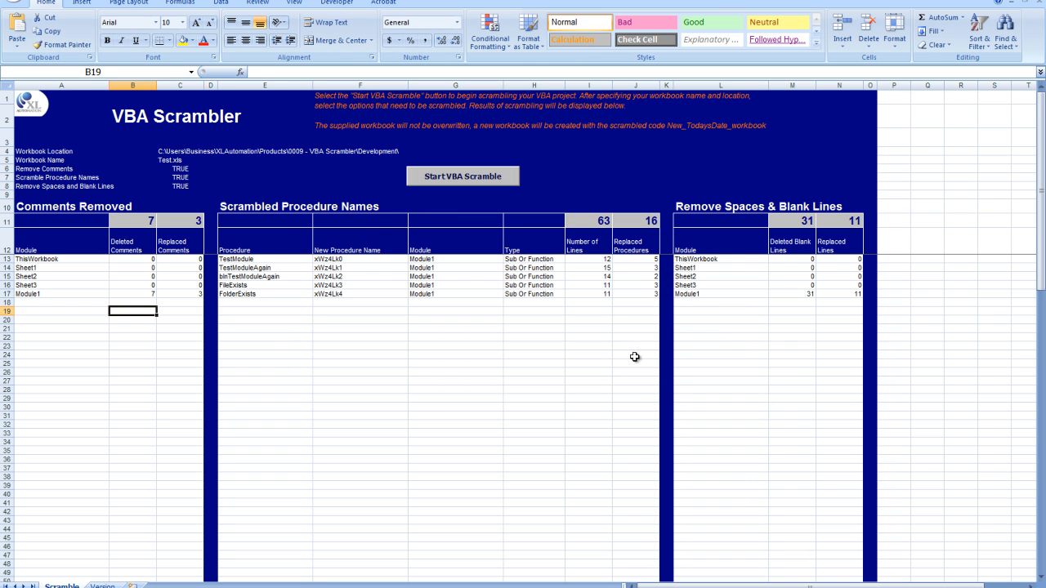
pyautogui.moveTo(505, 314)
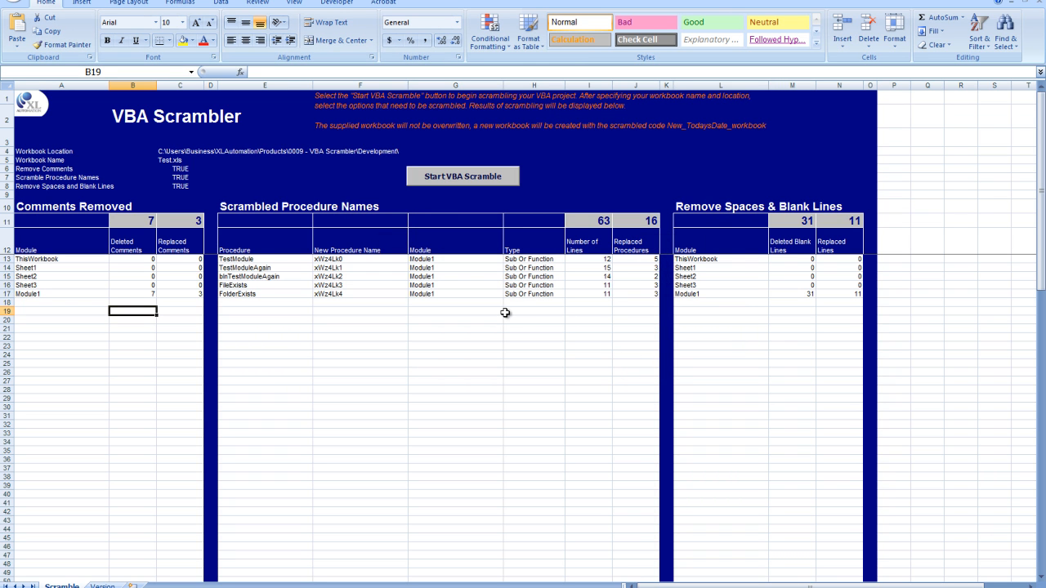